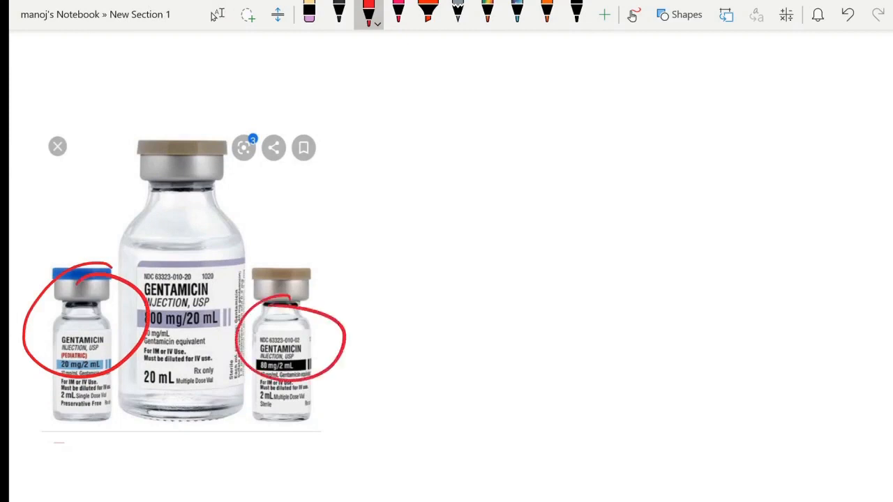
- Write <100, <20 and 1ml=10mg in red ink beside the gentamicin vials
{"action": "left_click_drag", "start_coordinate": [91, 391], "coordinate": [84, 426]}
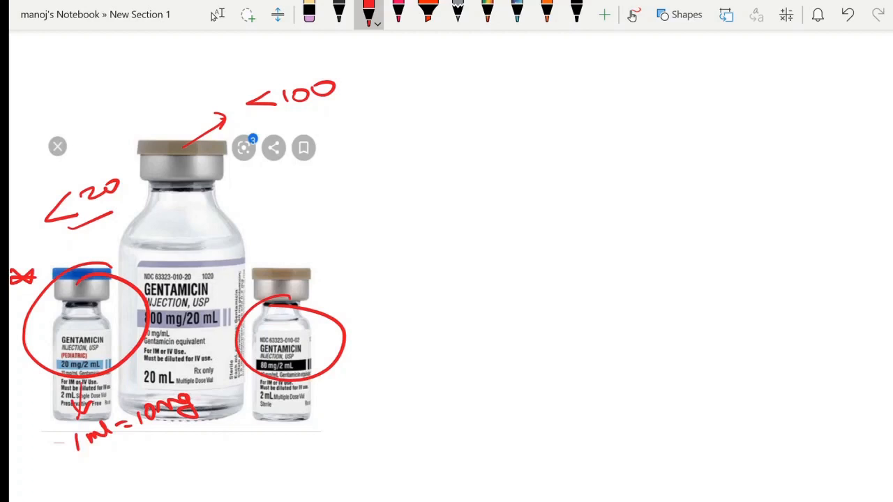
{"action": "left_click_drag", "start_coordinate": [442, 117], "coordinate": [441, 137]}
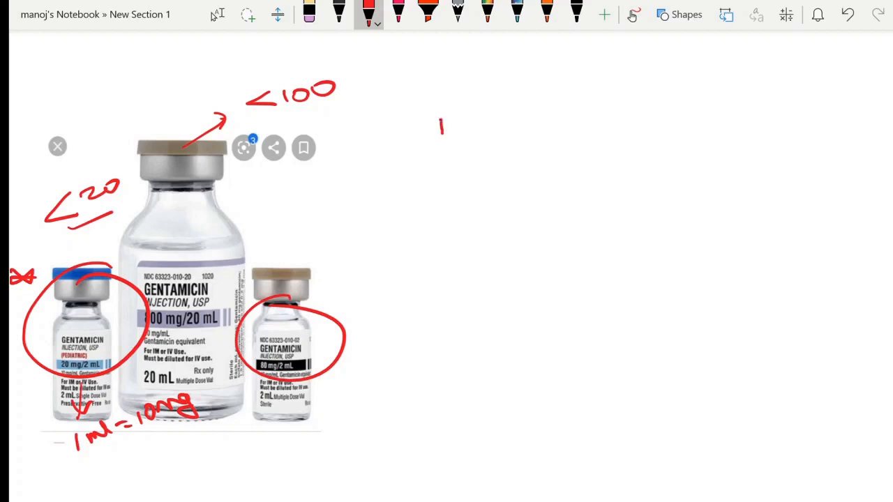
- Write 1ml + 4ml into 5ml, 1ml = 2mg G = 800 IU, then scroll down
{"action": "left_click_drag", "start_coordinate": [440, 126], "coordinate": [502, 174]}
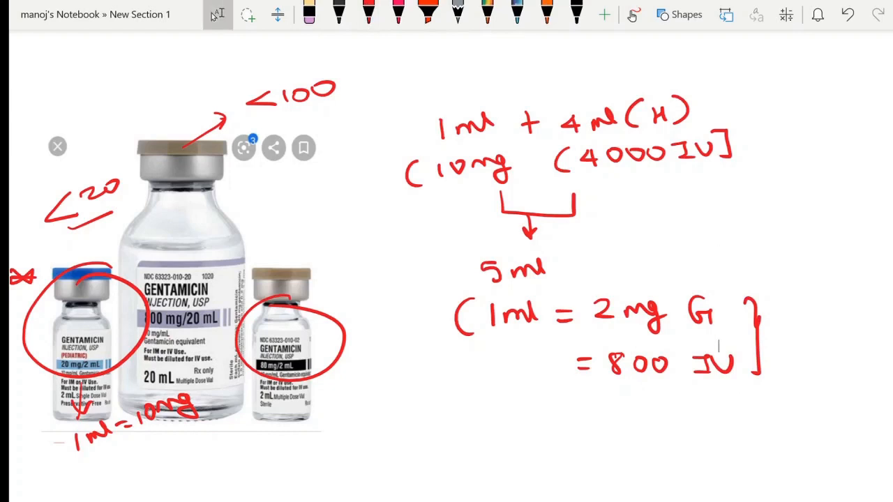
{"action": "scroll", "scroll_direction": "down", "scroll_amount": 3}
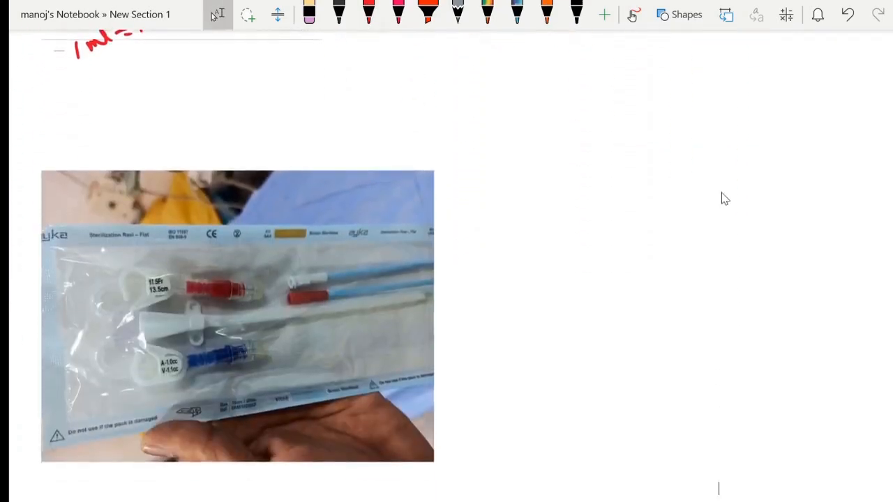
- Write DLIJV on the catheter tube, circle its volume label, and note 1.1CC
{"action": "left_click_drag", "start_coordinate": [338, 286], "coordinate": [363, 279]}
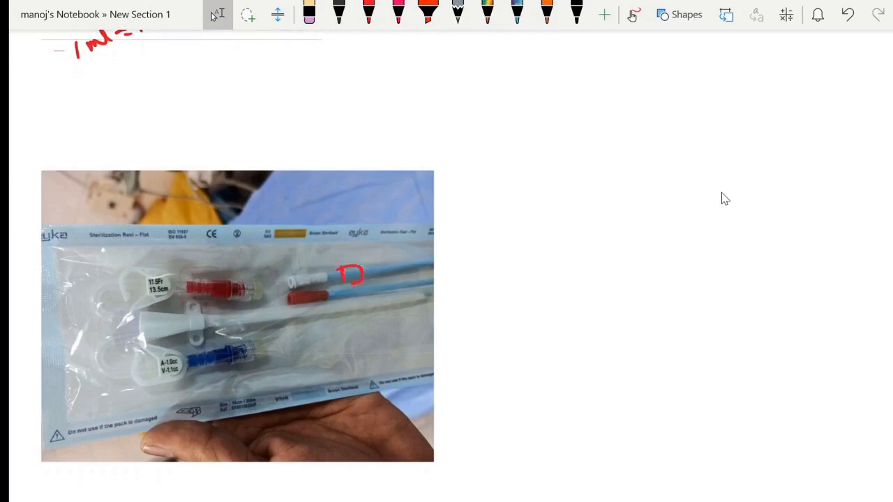
{"action": "left_click_drag", "start_coordinate": [342, 279], "coordinate": [446, 248]}
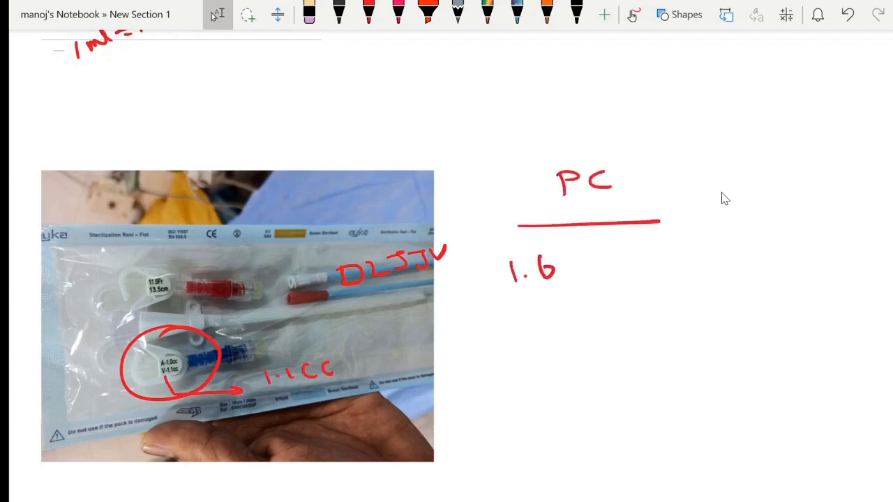
- Add 'to 2CC', the 28cm-needs-2cc example with circled 5ml, and start TC
{"action": "type", "text": "to 2CC"}
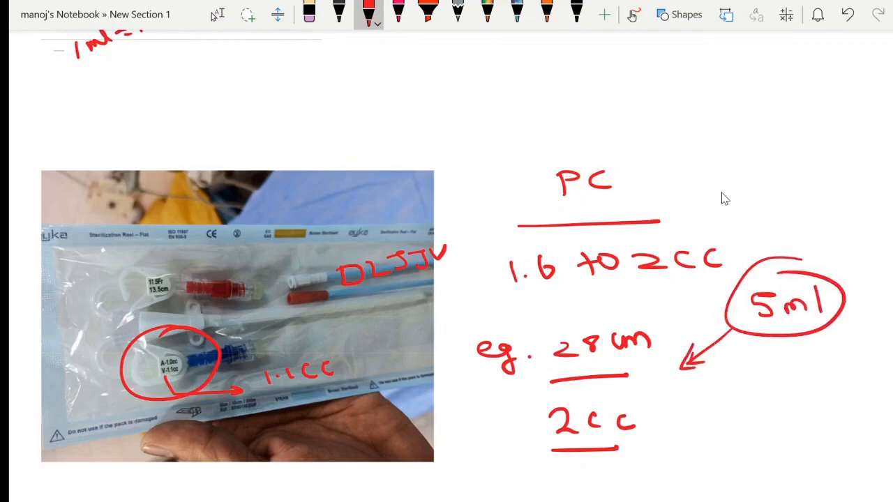
{"action": "left_click_drag", "start_coordinate": [726, 426], "coordinate": [789, 429]}
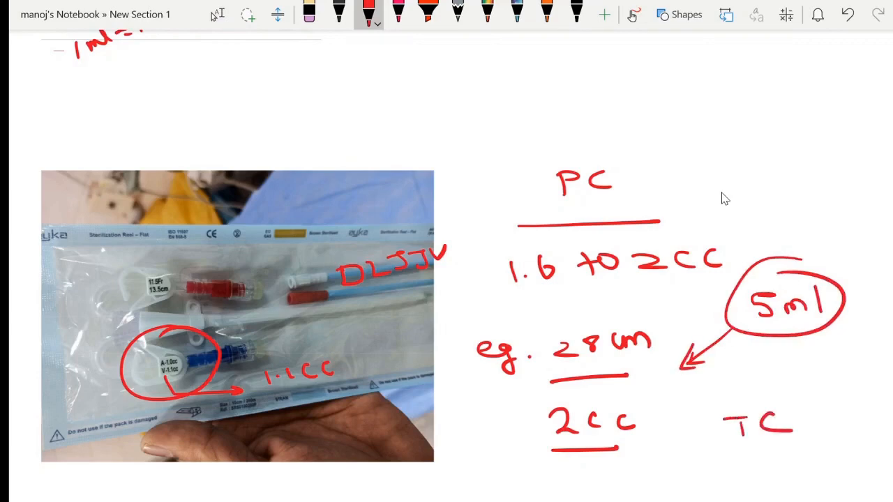